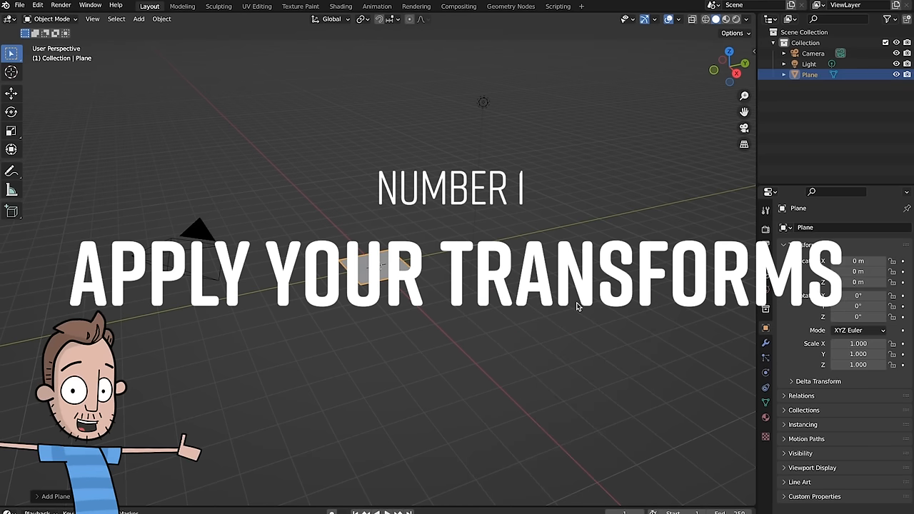
# - Add a new cube mesh at the origin from the Add menu
pyautogui.click(139, 19)
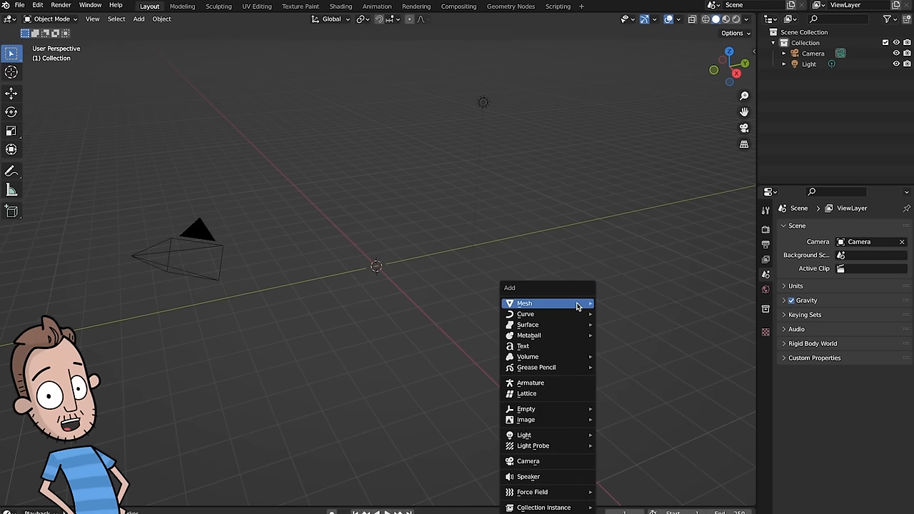
pyautogui.click(525, 302)
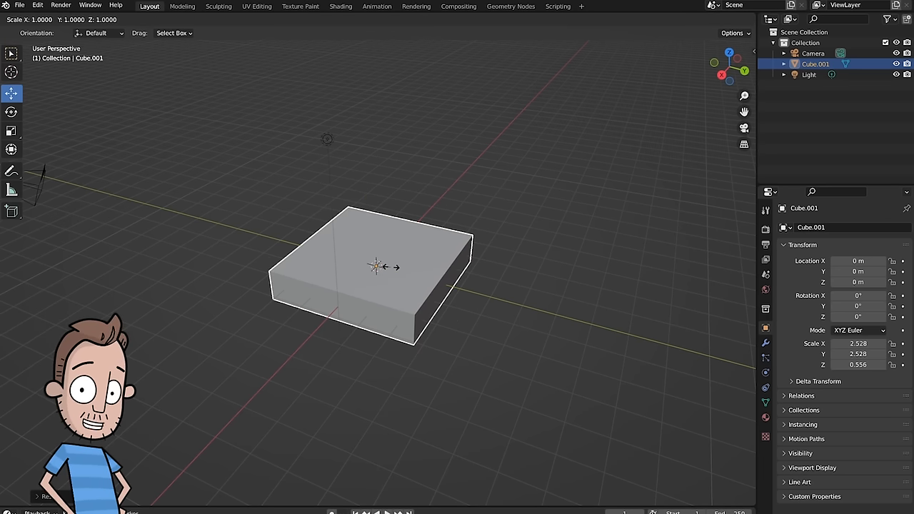
# - Stretch the cube into a long plank, apply its scale and begin editing its mesh
pyautogui.moveTo(378, 267); pyautogui.dragTo(423, 211)
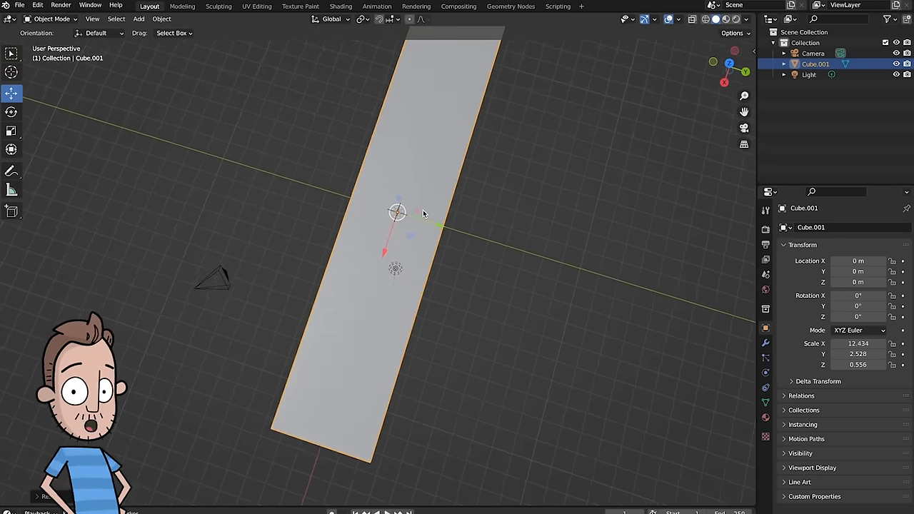
pyautogui.press('Tab')
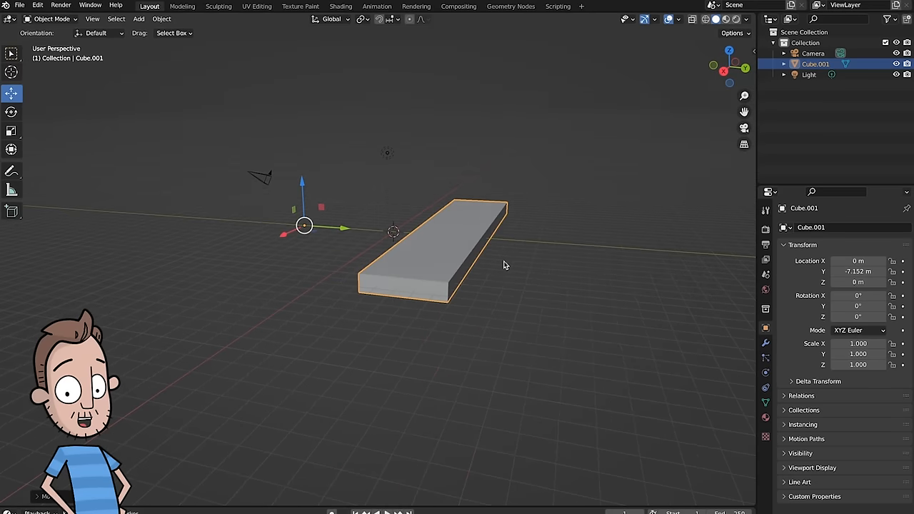
pyautogui.moveTo(503, 264); pyautogui.dragTo(477, 234)
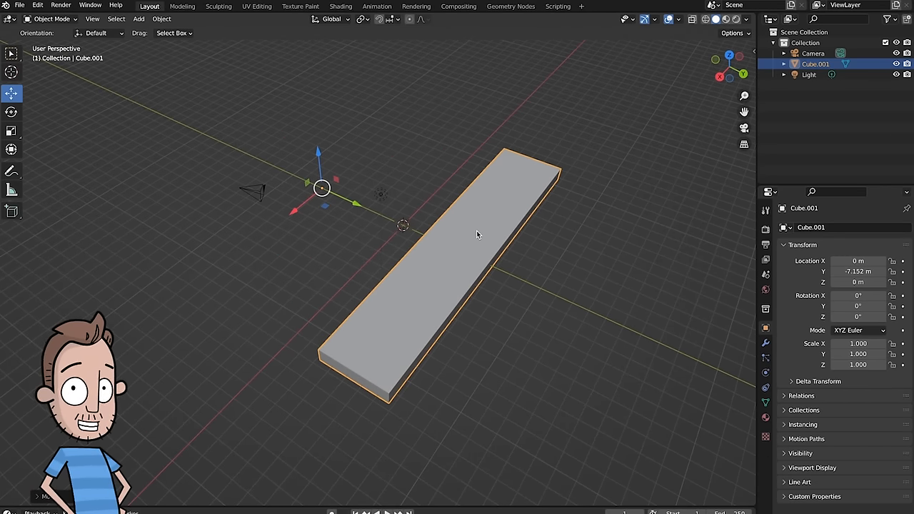
pyautogui.rightClick(478, 234)
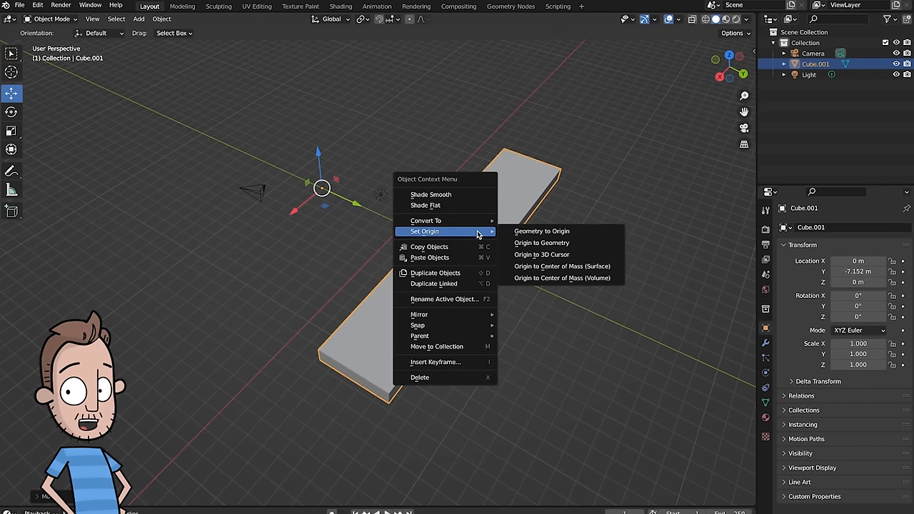
pyautogui.press('Tab')
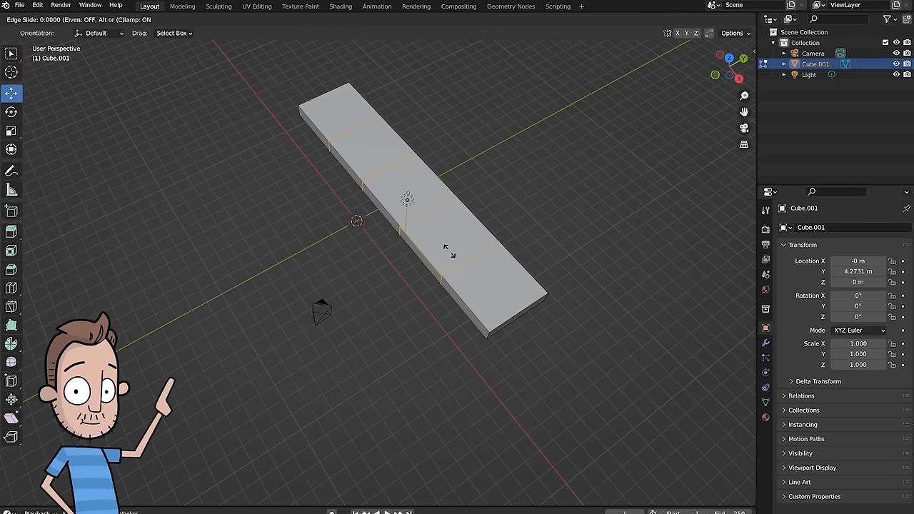
# - Confirm the new edge loop and rotate the middle faces about a single axis
pyautogui.press('Tab')
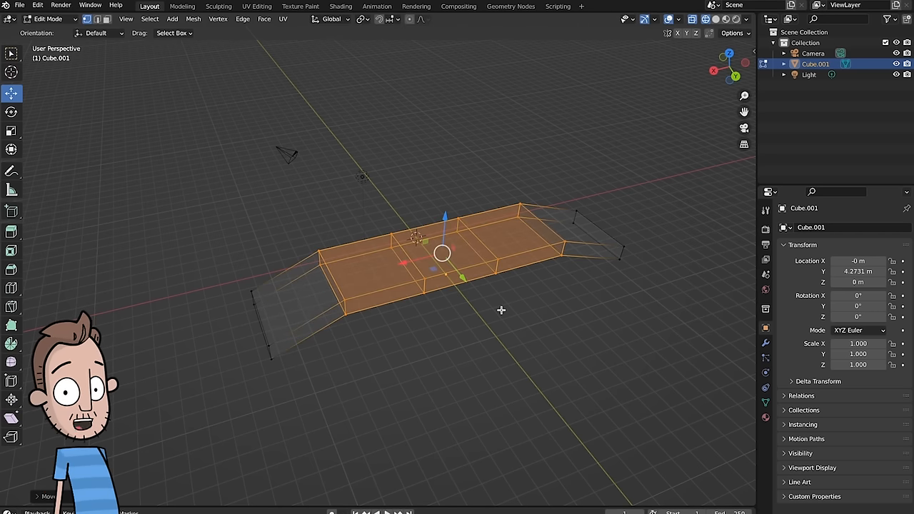
pyautogui.press('cmd+r')
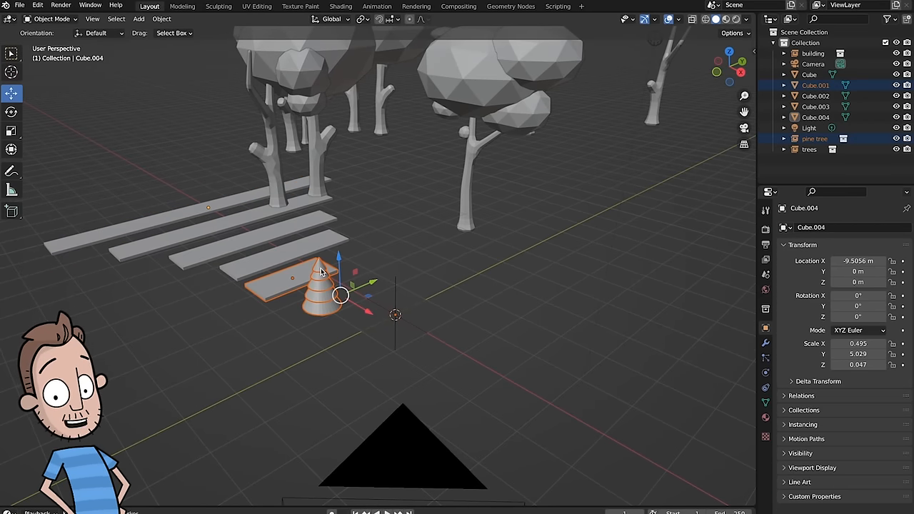
# - Start linking collections from another saved .blend file
pyautogui.click(321, 286)
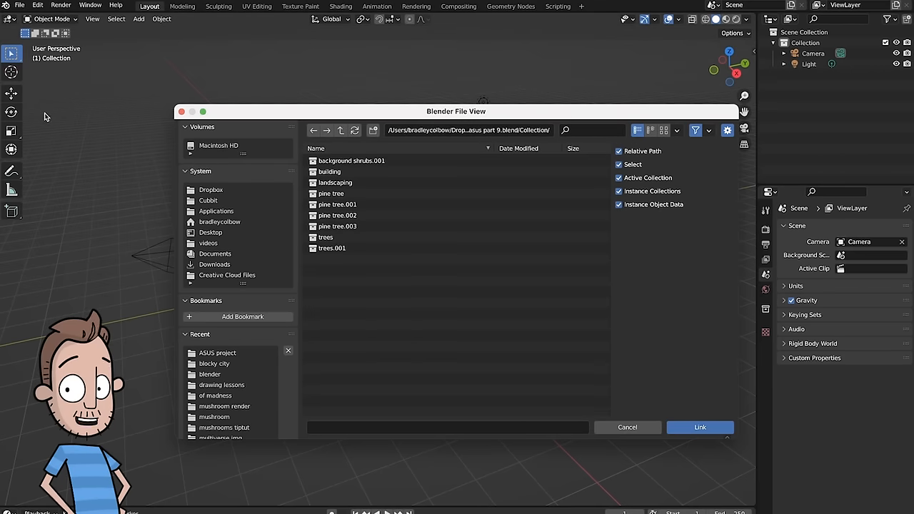
# - Link the 'pine tree' collection into the current scene
pyautogui.click(331, 194)
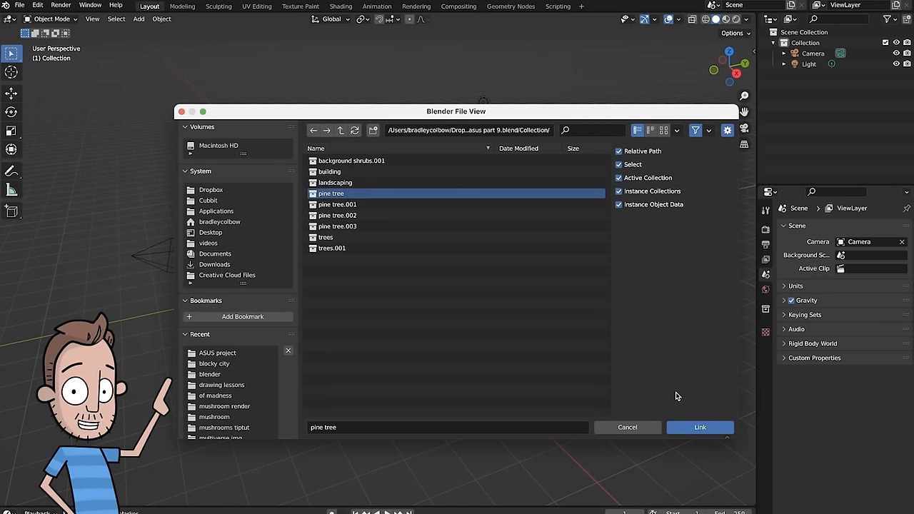
pyautogui.click(700, 427)
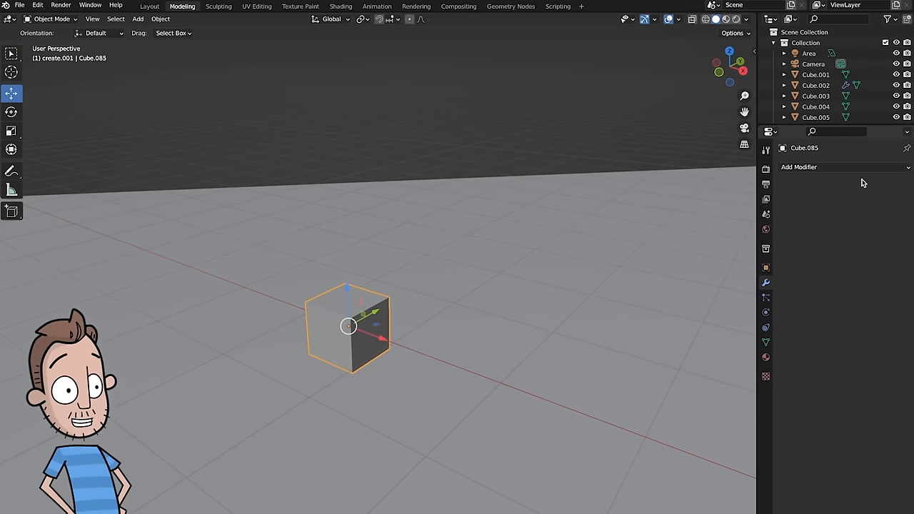
# - Add an Array modifier to the cube and adjust the spacing of its copies
pyautogui.click(799, 166)
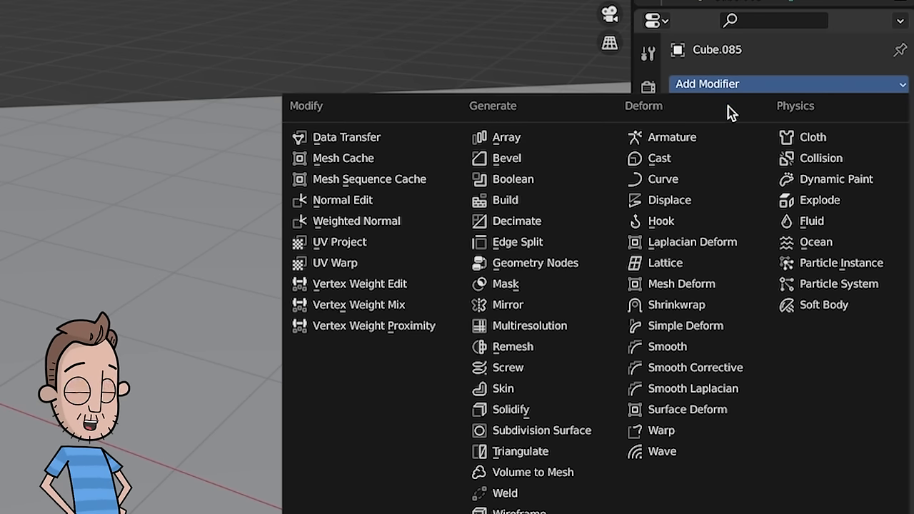
pyautogui.click(504, 137)
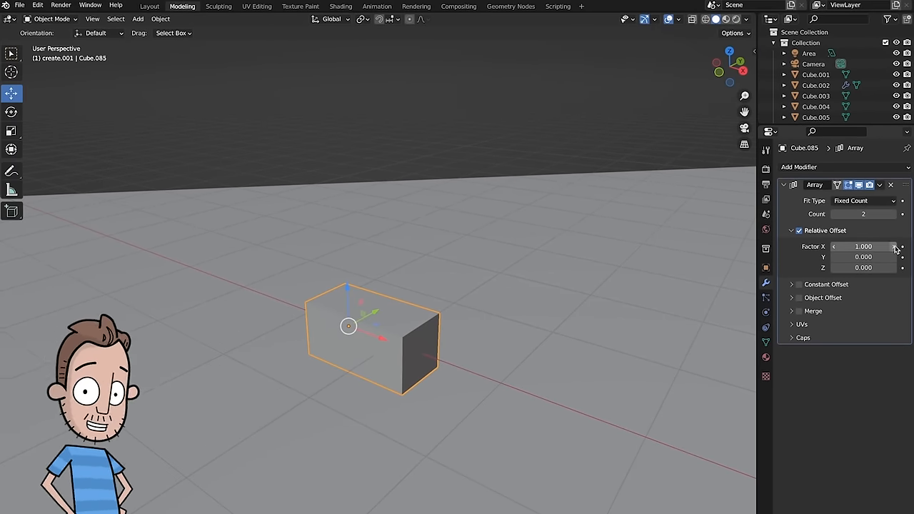
pyautogui.moveTo(863, 246); pyautogui.dragTo(879, 246)
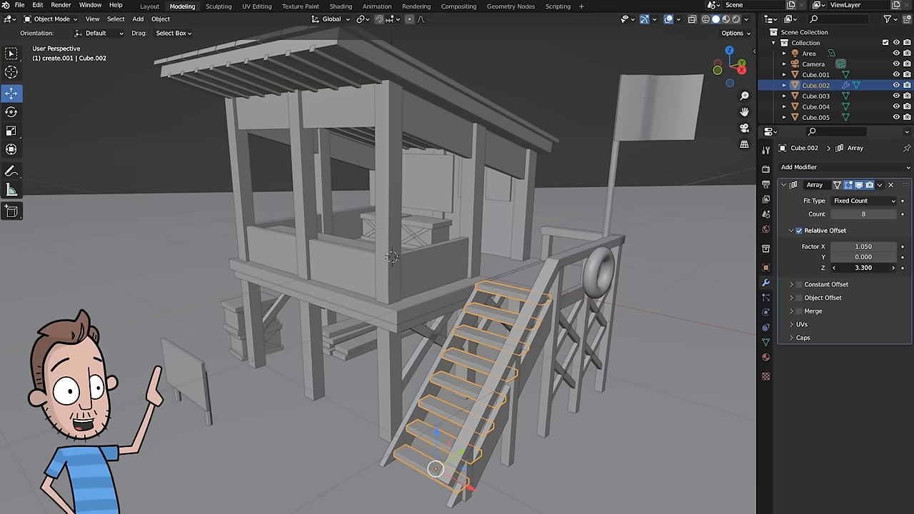
# - Raise the stair steps' relative Z offset to about 4.2 and adjust the roof plank count
pyautogui.moveTo(864, 267); pyautogui.dragTo(888, 267)
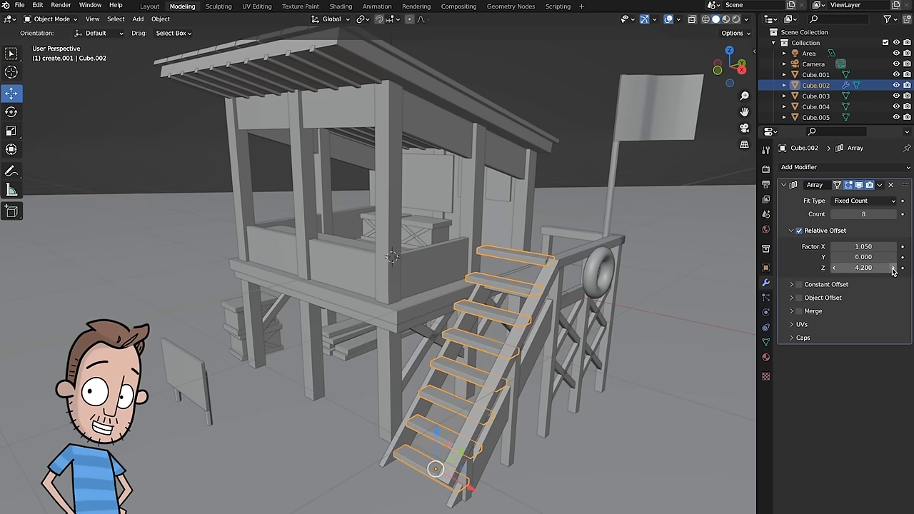
pyautogui.moveTo(865, 269); pyautogui.dragTo(850, 268)
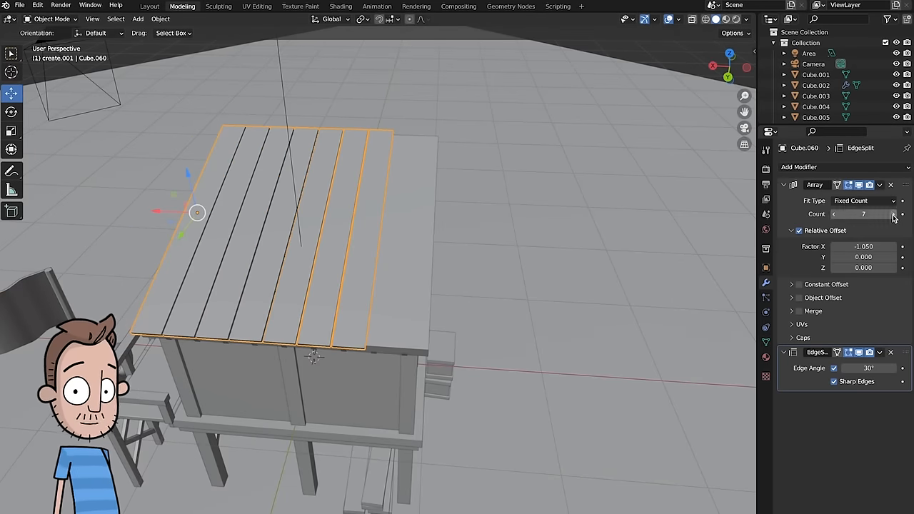
pyautogui.click(903, 214)
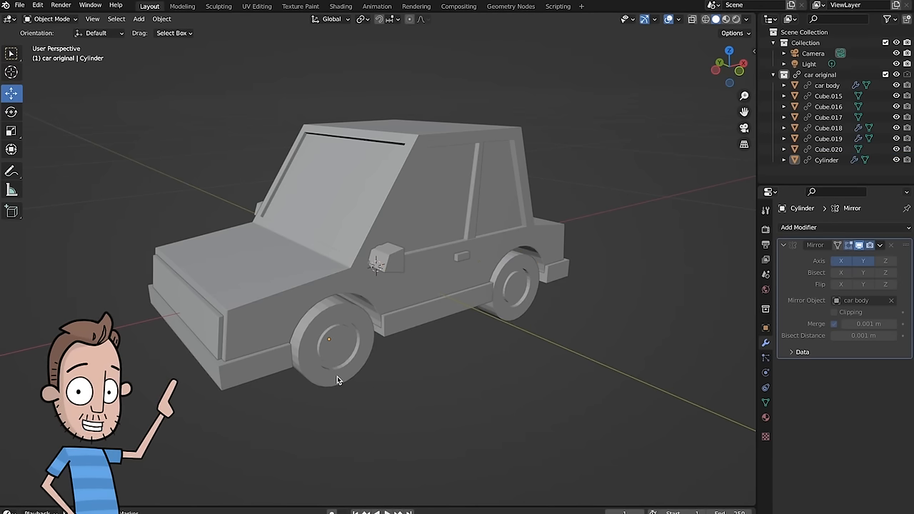
pyautogui.moveTo(340, 380); pyautogui.dragTo(383, 411)
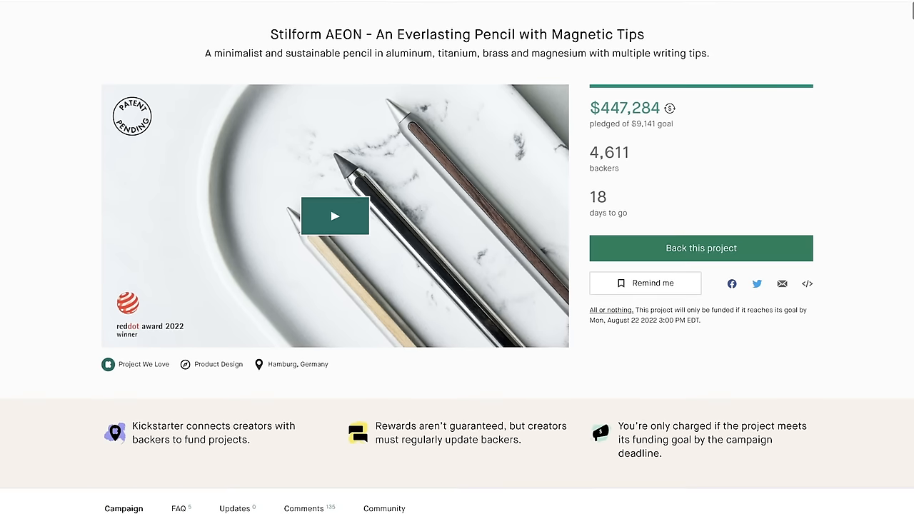
pyautogui.scroll(-3)
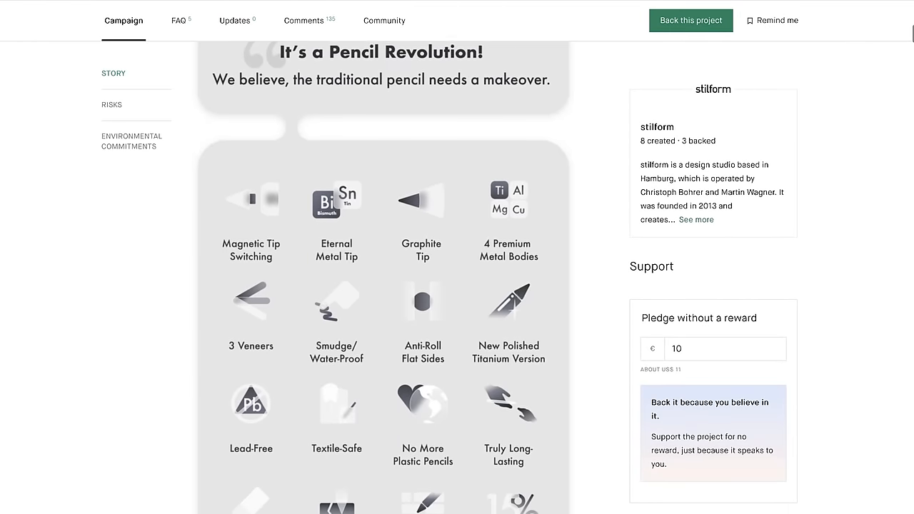
pyautogui.scroll(-3)
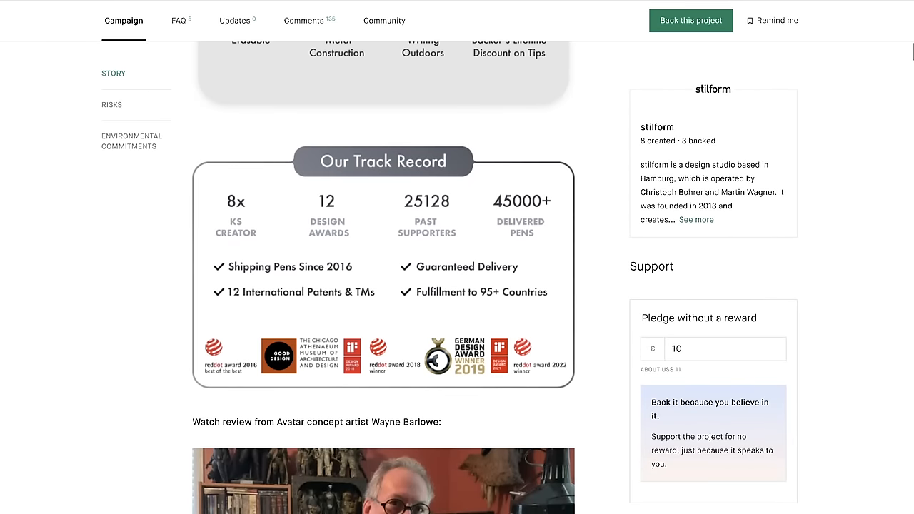
pyautogui.scroll(-3)
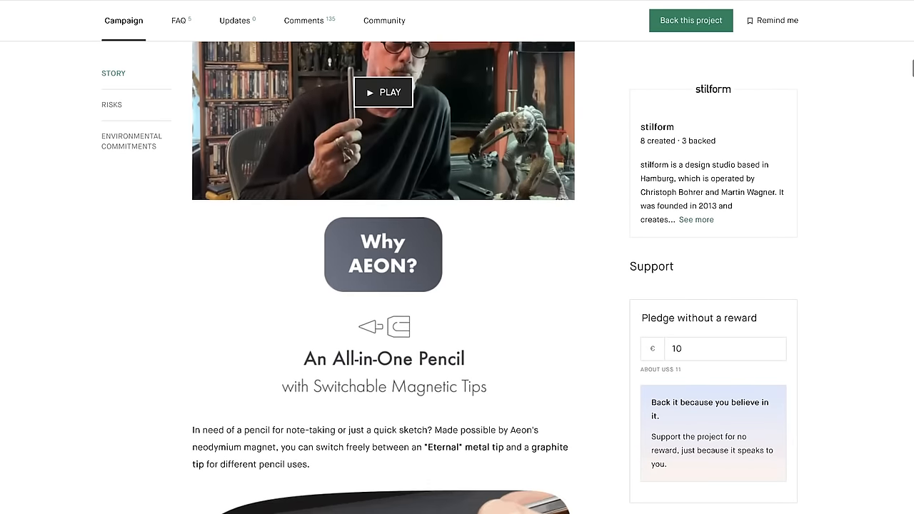
pyautogui.scroll(-3)
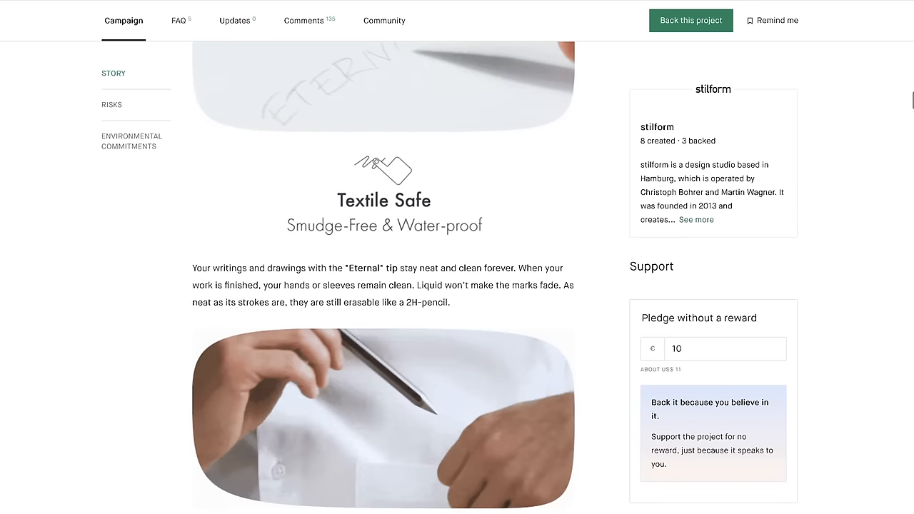
pyautogui.scroll(-3)
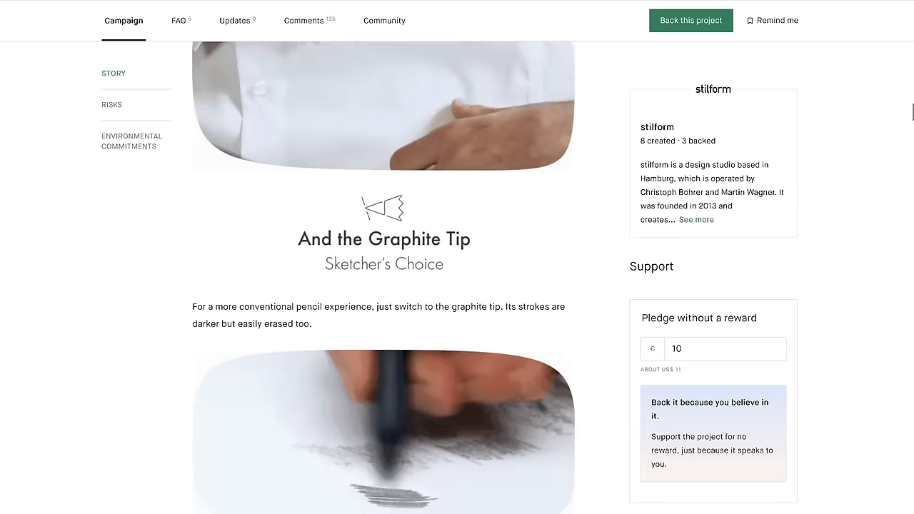
pyautogui.scroll(-3)
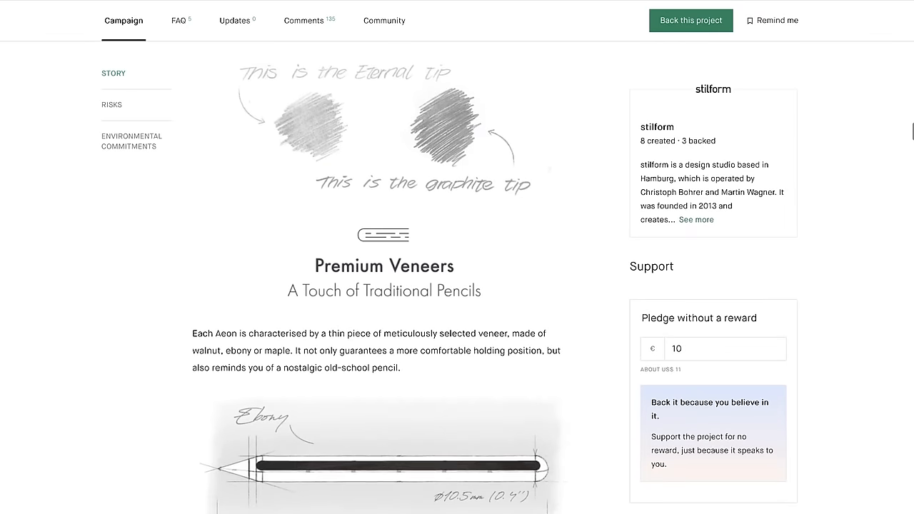
pyautogui.scroll(-3)
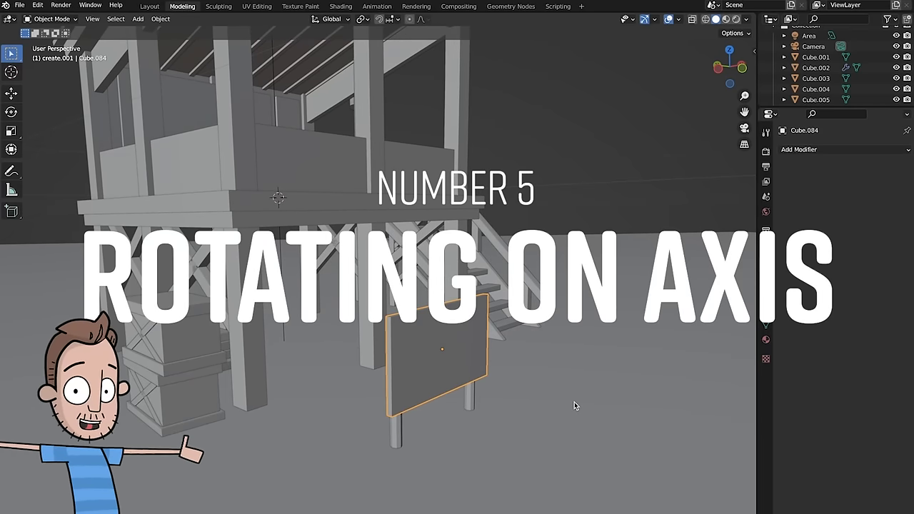
# - Select the wooden sign board and start rotating it in front orthographic view
pyautogui.click(469, 371)
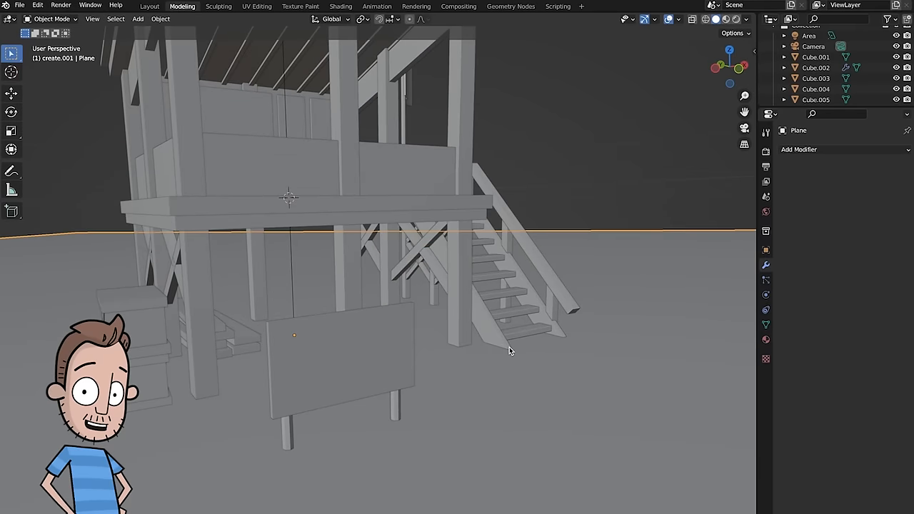
pyautogui.click(346, 357)
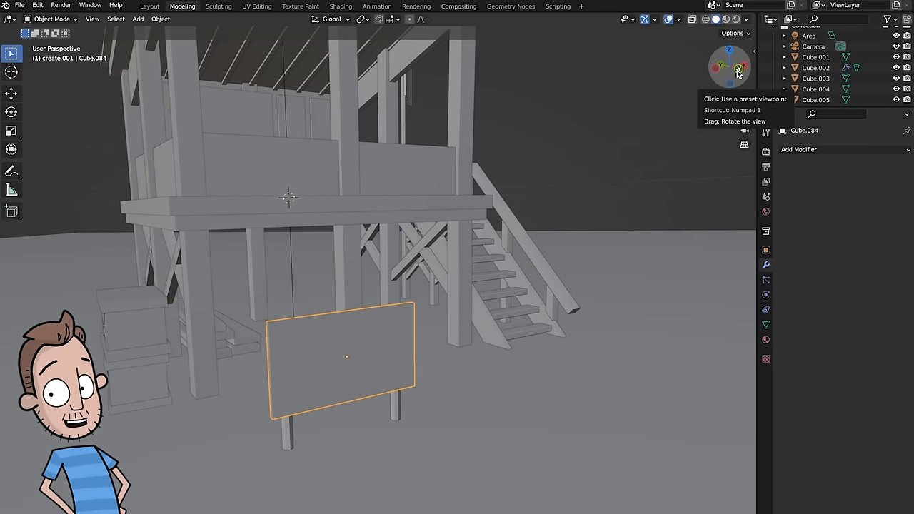
pyautogui.click(741, 69)
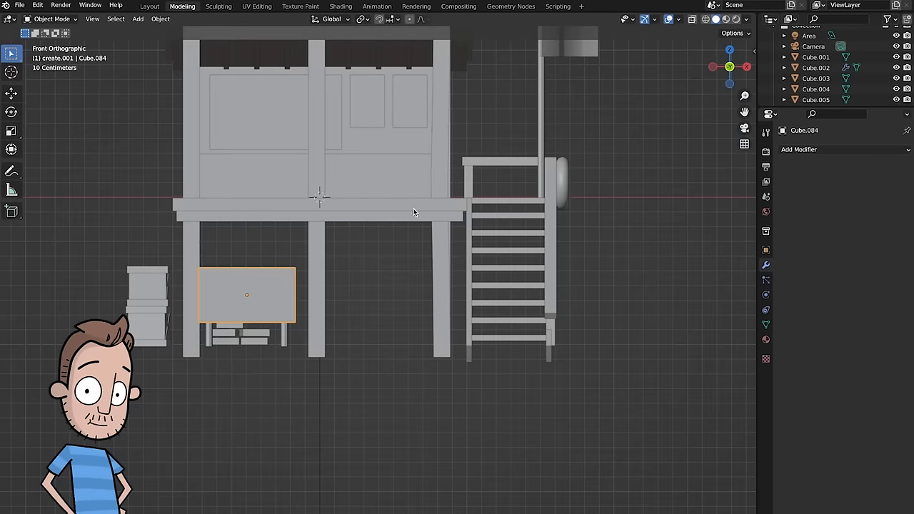
pyautogui.press('r')
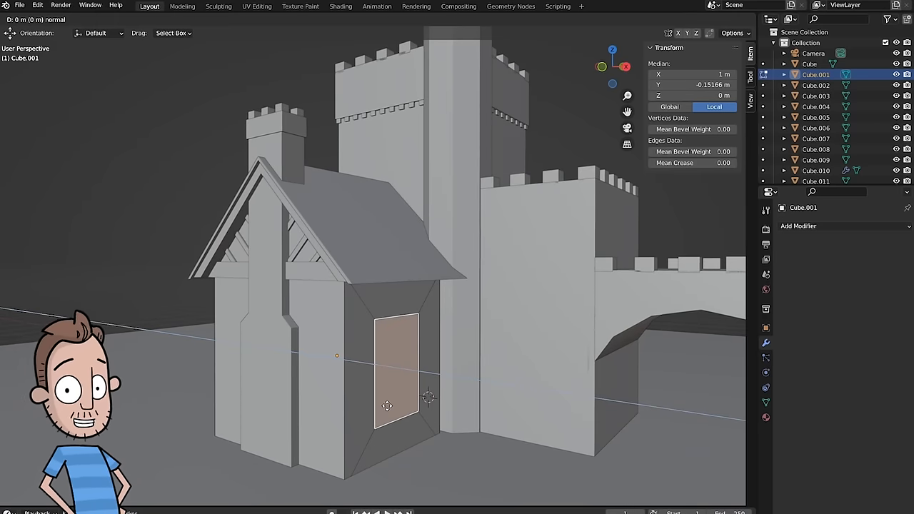
# - Extrude the castle house's door face along its normal
pyautogui.moveTo(388, 406); pyautogui.dragTo(403, 403)
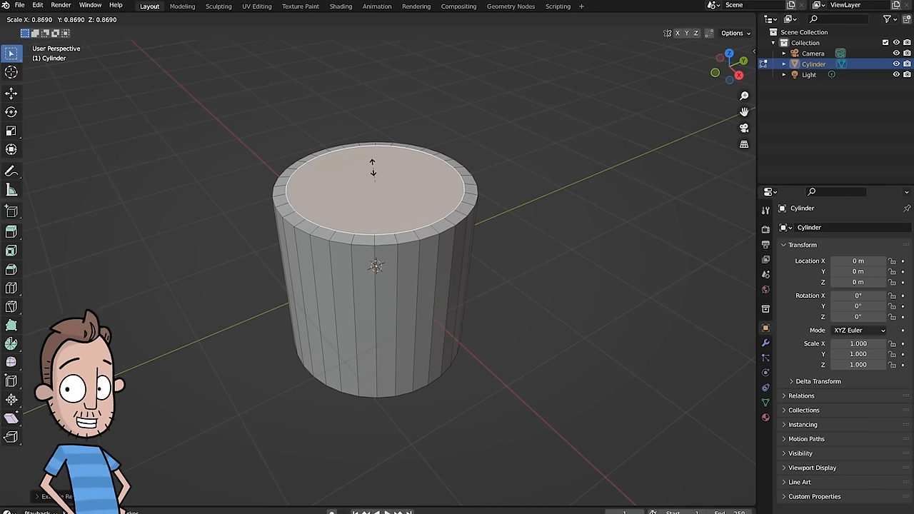
# - Scale the cylinder's extruded top face inward to about 0.869
pyautogui.press('Tab')
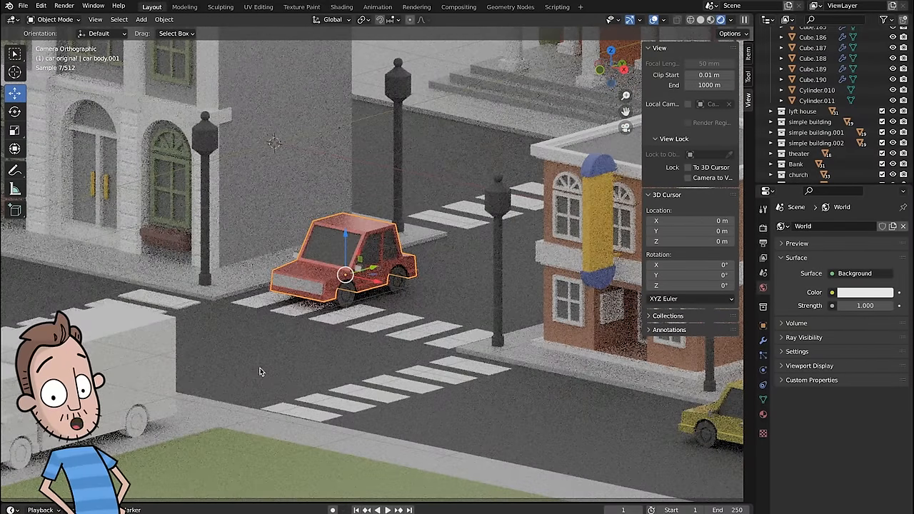
# - Show the car's material with salmon base colour, metallic 0.776 and roughness 0.294
pyautogui.click(497, 197)
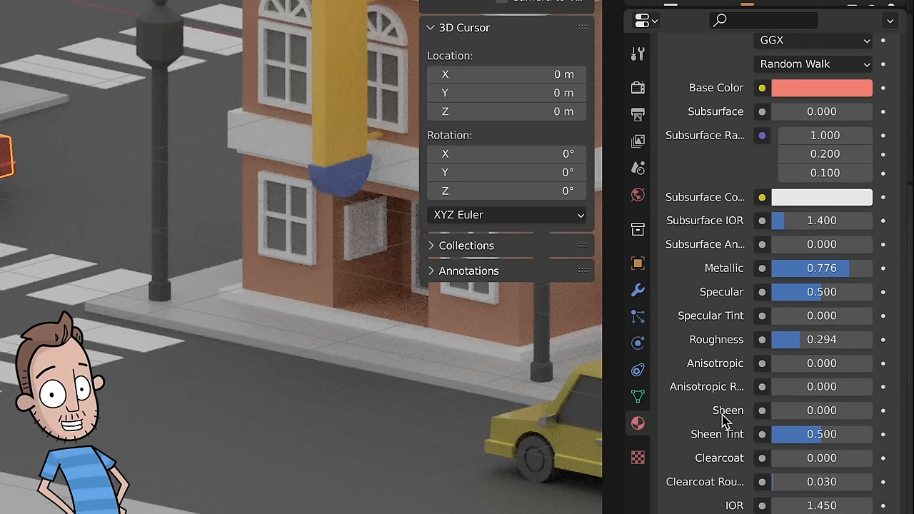
pyautogui.scroll(-3)
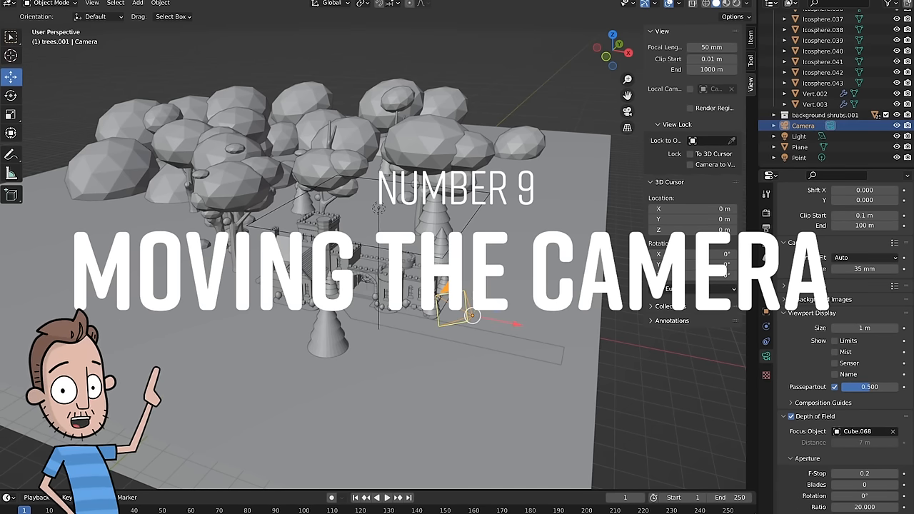
# - Reposition the camera toward the castle and enable Lock Camera to View
pyautogui.moveTo(460, 314); pyautogui.dragTo(451, 357)
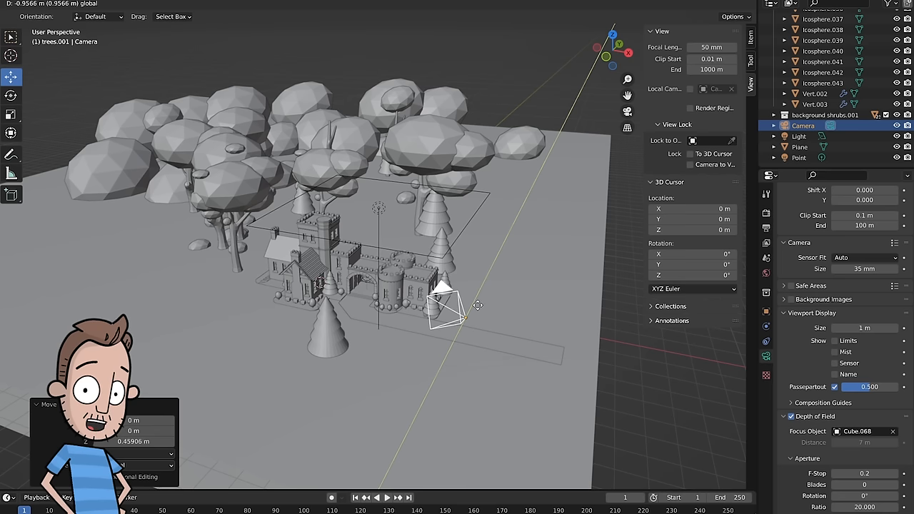
pyautogui.click(450, 307)
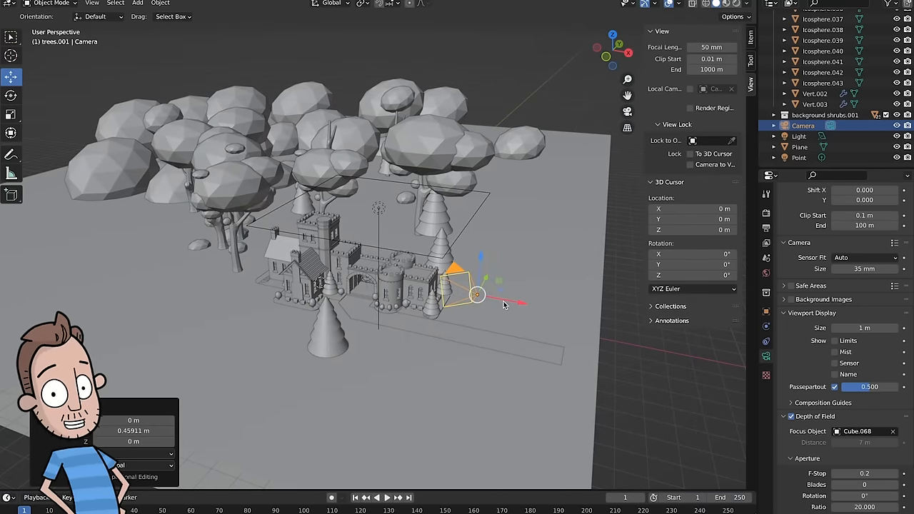
pyautogui.moveTo(474, 293); pyautogui.dragTo(472, 274)
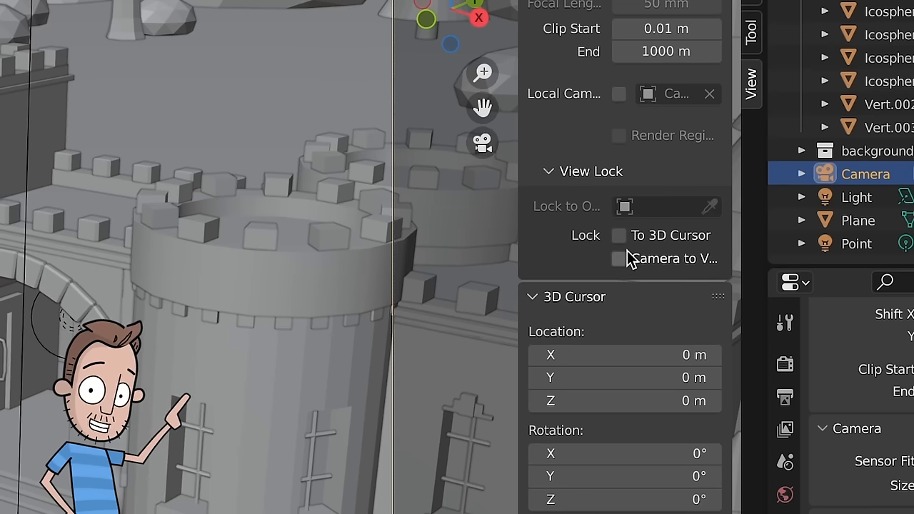
pyautogui.click(619, 259)
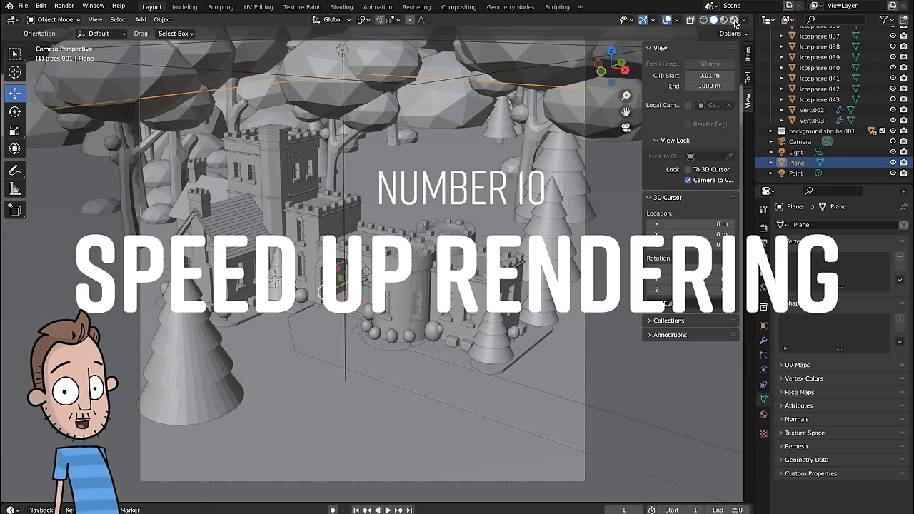
# - Switch the viewport to Rendered shading and show the Cycles Sampling settings (1024 viewport, 4096 render)
pyautogui.click(723, 20)
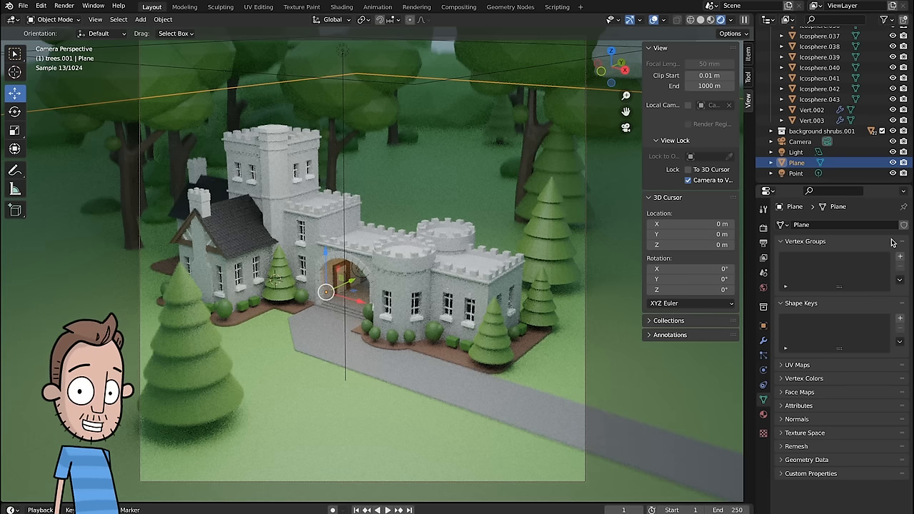
pyautogui.click(64, 5)
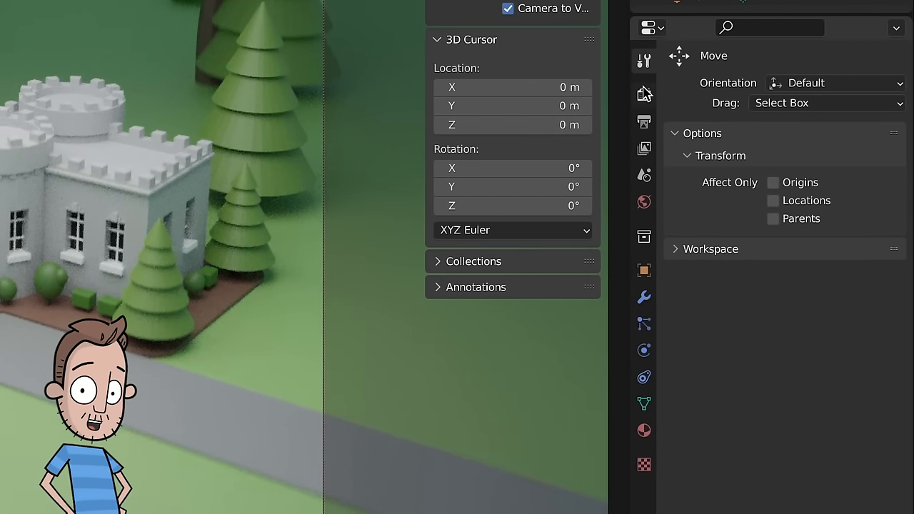
pyautogui.click(643, 94)
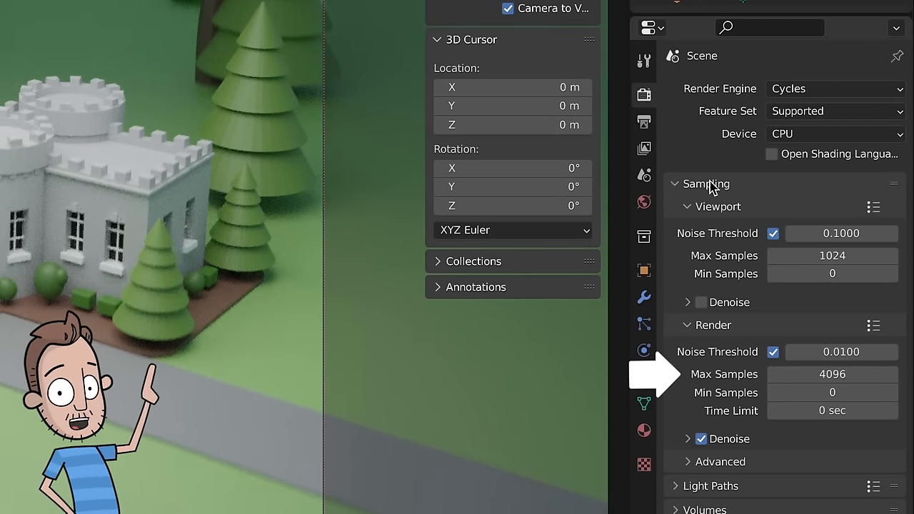